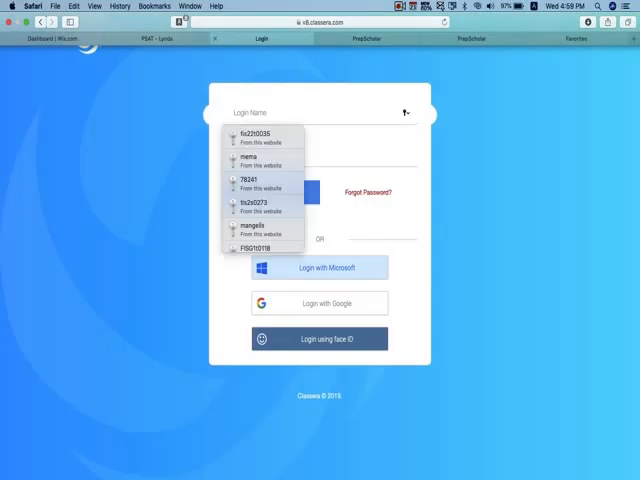
pyautogui.click(368, 38)
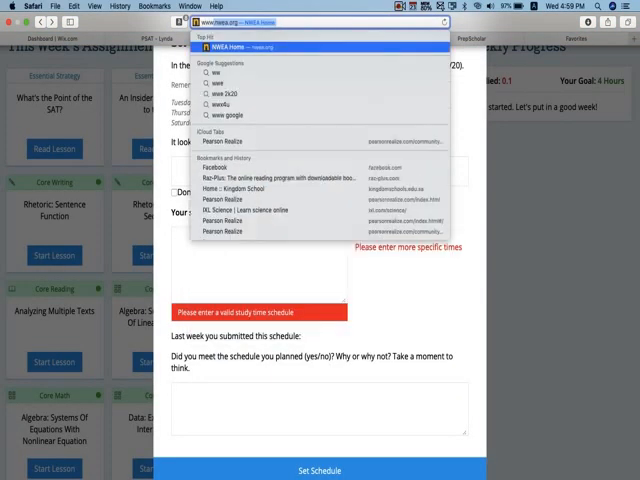
pyautogui.write('www.classera.com')
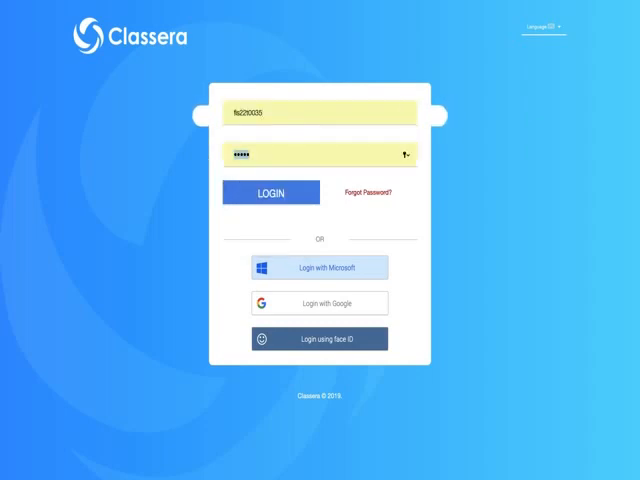
# - Log in to Classera using the saved username and password
pyautogui.click(270, 192)
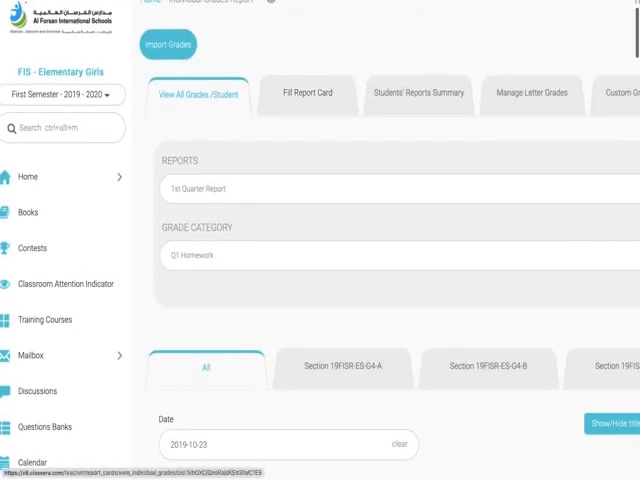
# - Open Fill Report Card and scroll to the Grade 4 Science grade table
pyautogui.click(306, 93)
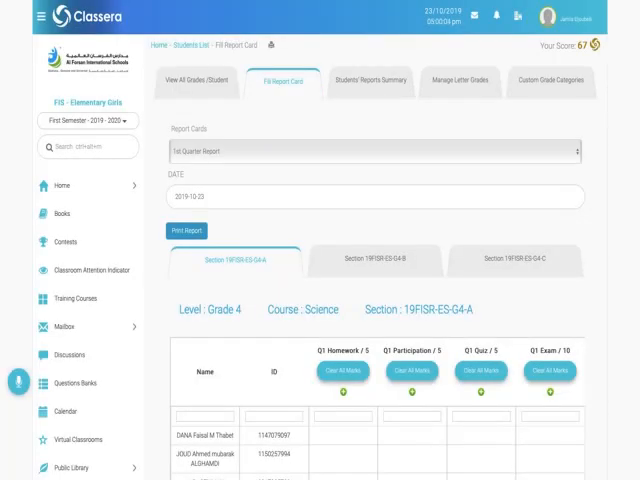
pyautogui.scroll(-3)
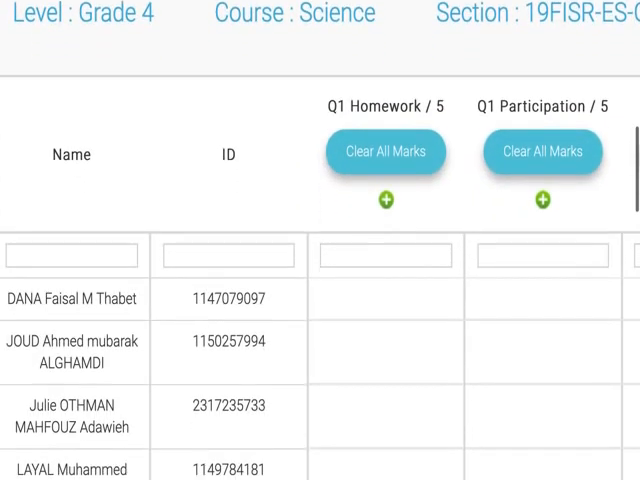
pyautogui.hscroll(3)
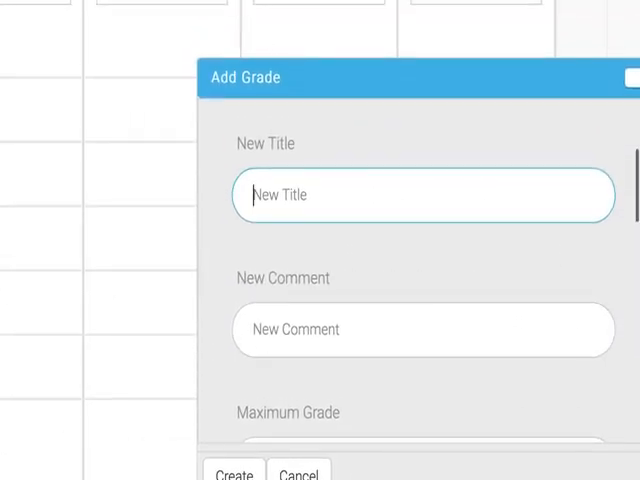
# - Scroll down to the new Q1 Homework grade entry boxes, out of 5
pyautogui.scroll(-3)
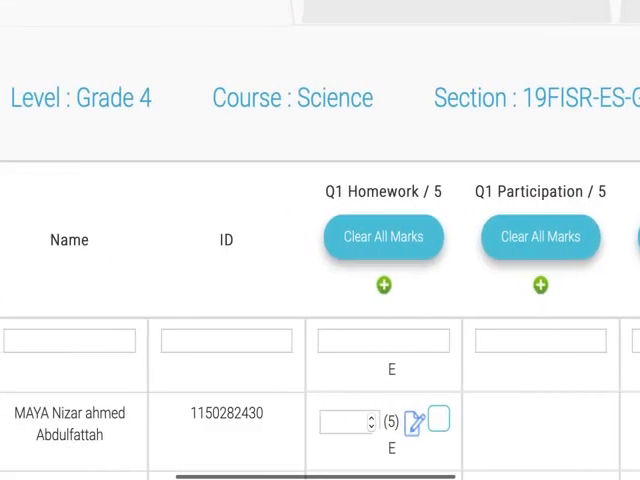
# - Enter Q1 Homework scores of 5 for the first two students
pyautogui.scroll(-3)
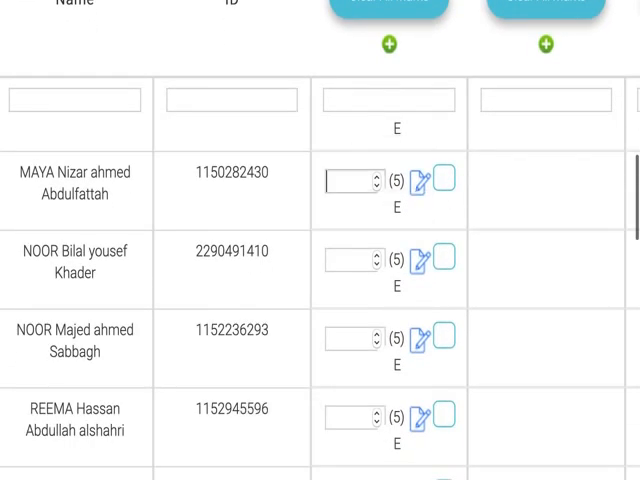
pyautogui.write('5')
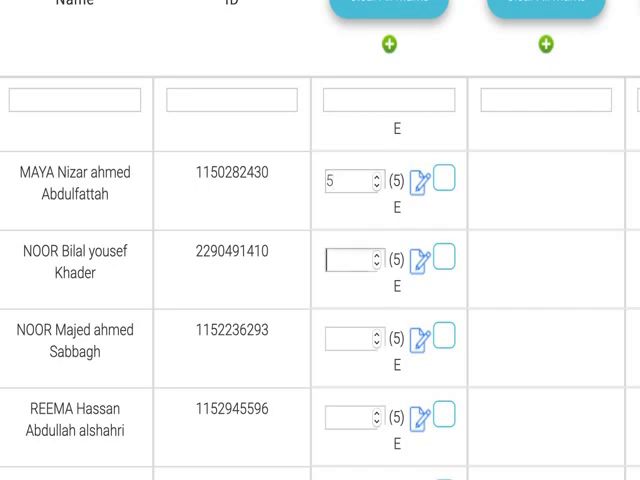
pyautogui.write('5')
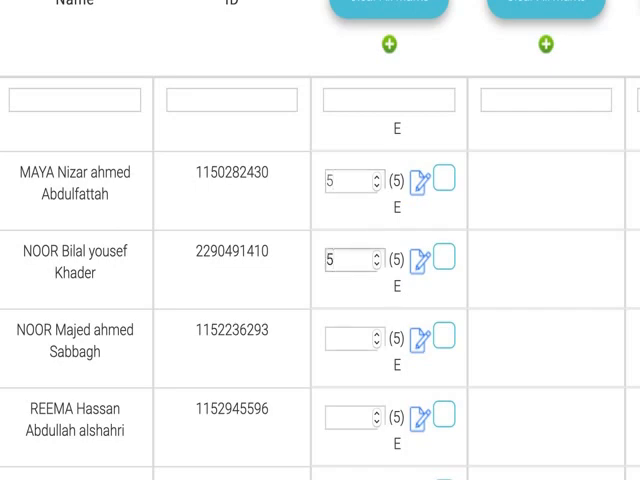